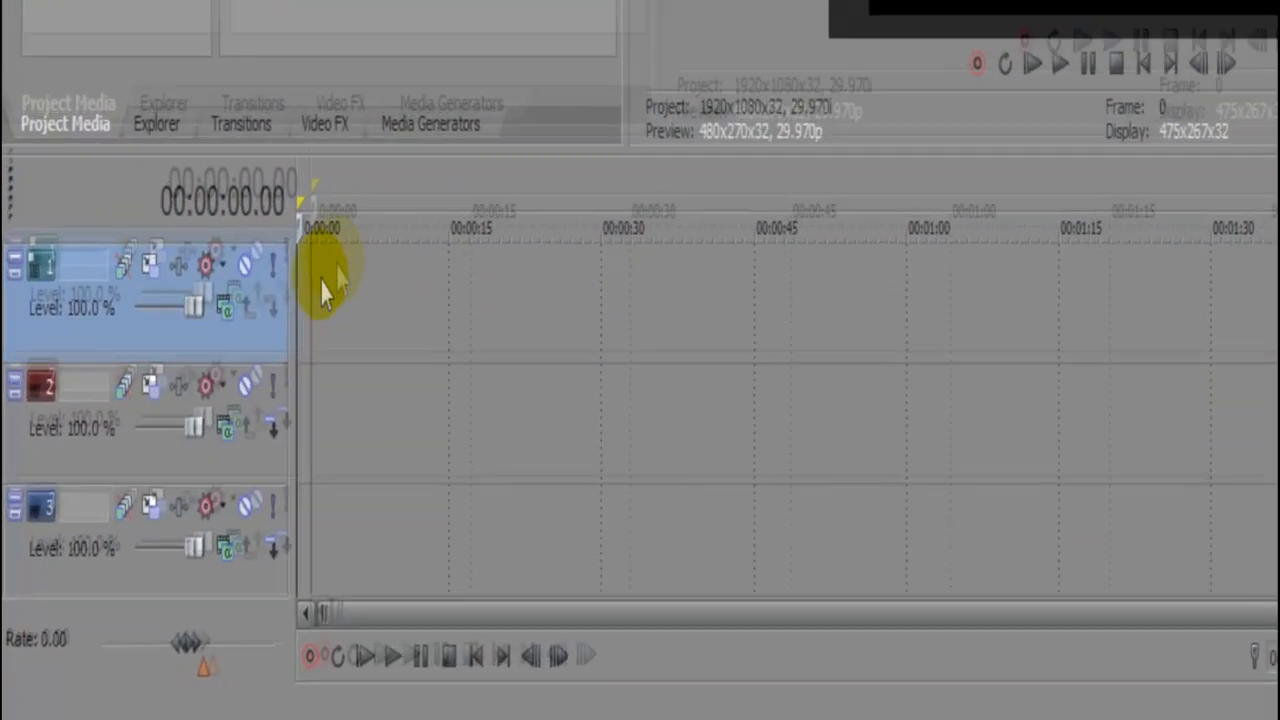
# Insert a Sony Titles & Text media event with sample text on track 1
pyautogui.rightClick(325, 290)
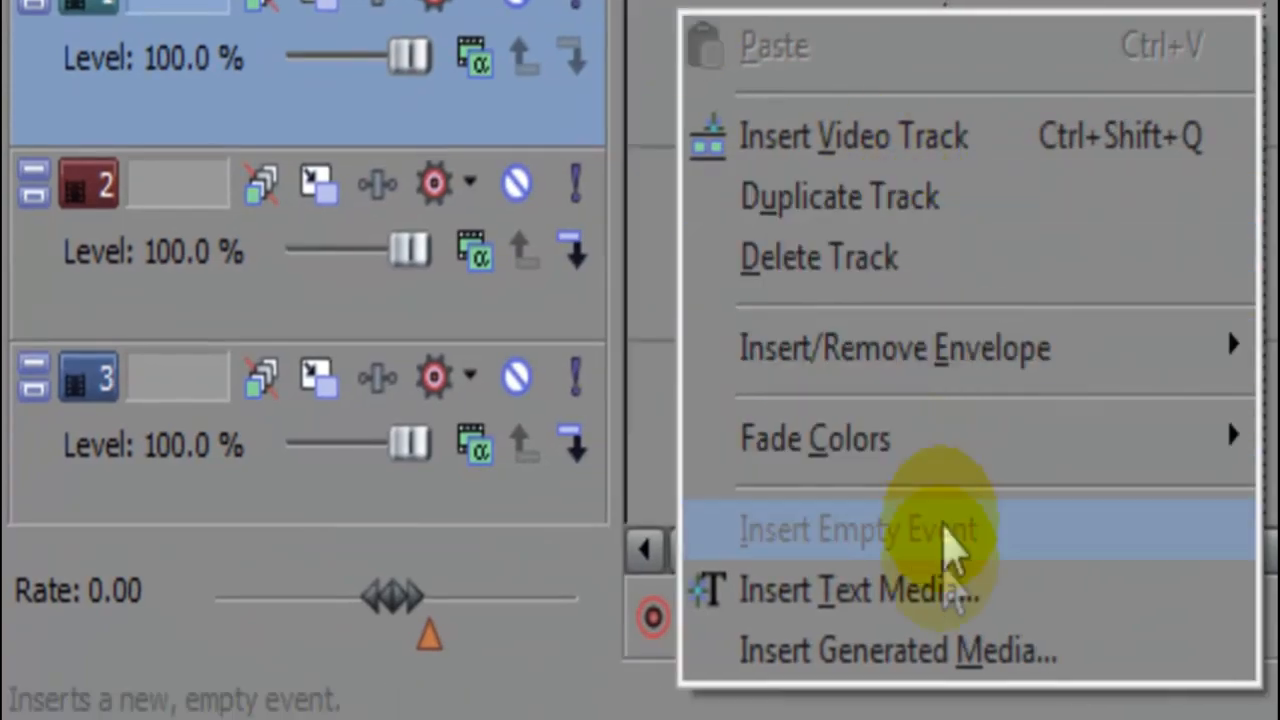
pyautogui.click(858, 590)
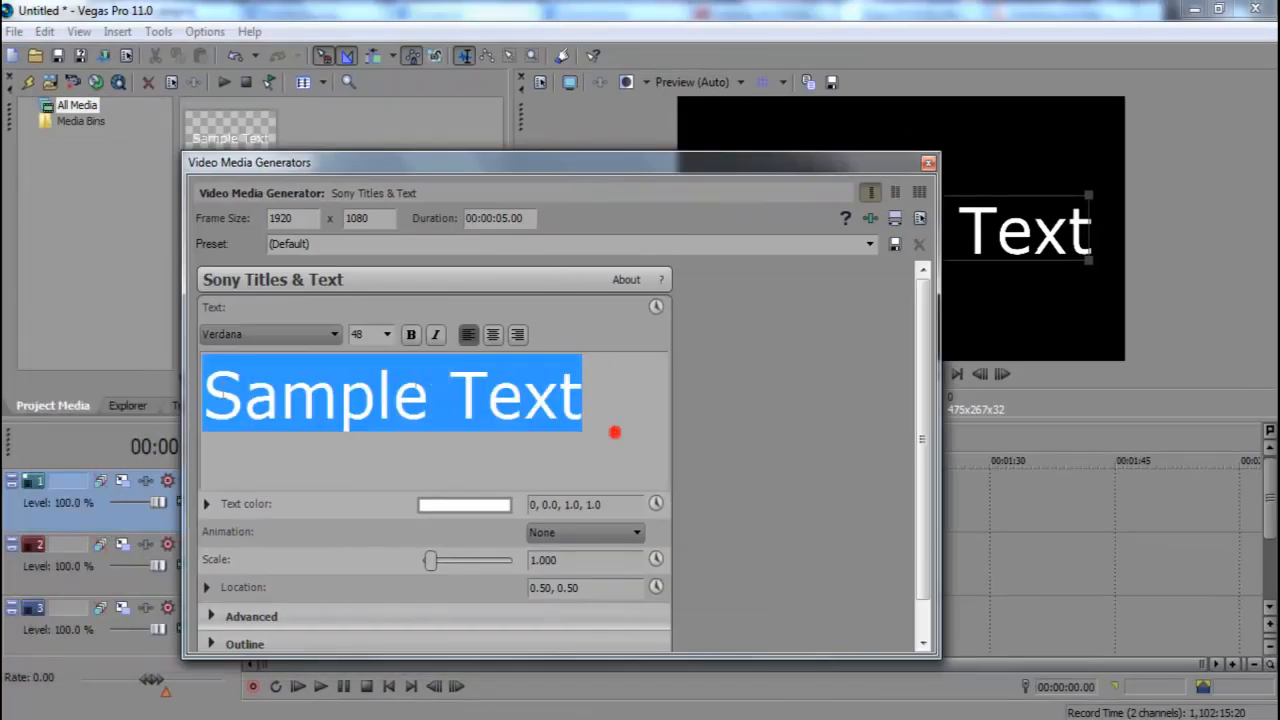
# Set the Sample Text font size to 24 and close the generator window
pyautogui.click(386, 334)
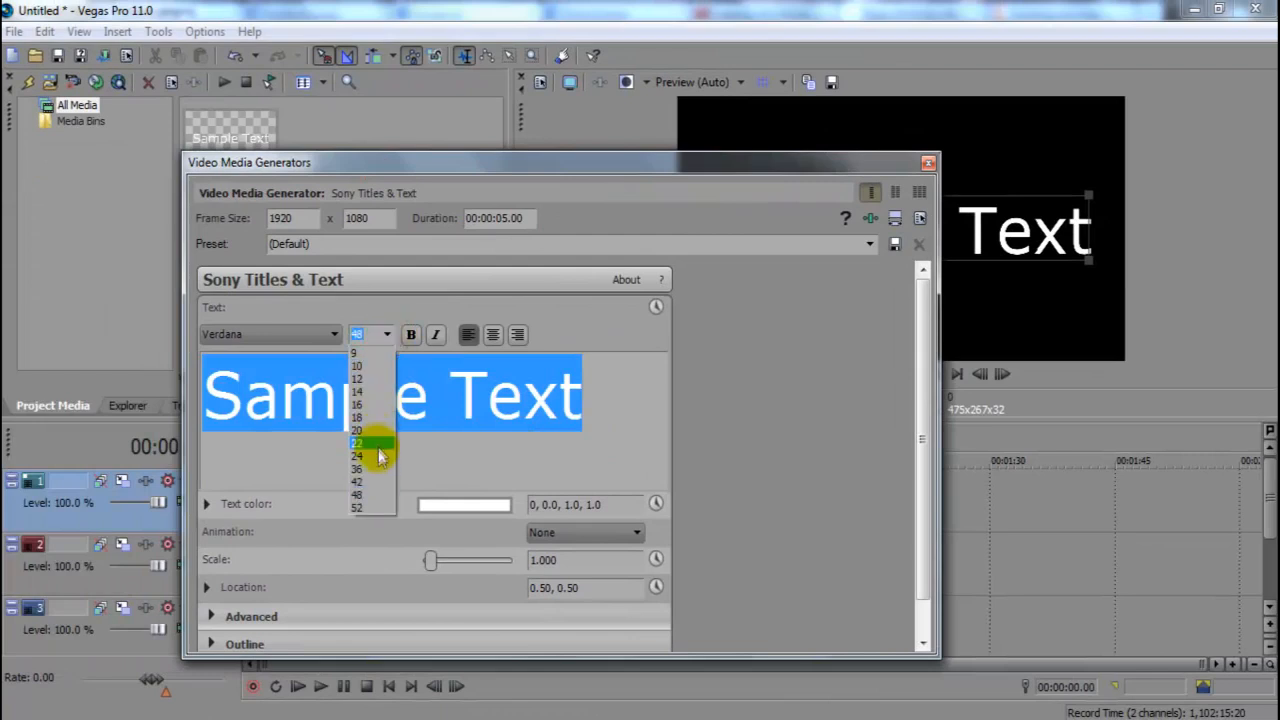
pyautogui.click(357, 443)
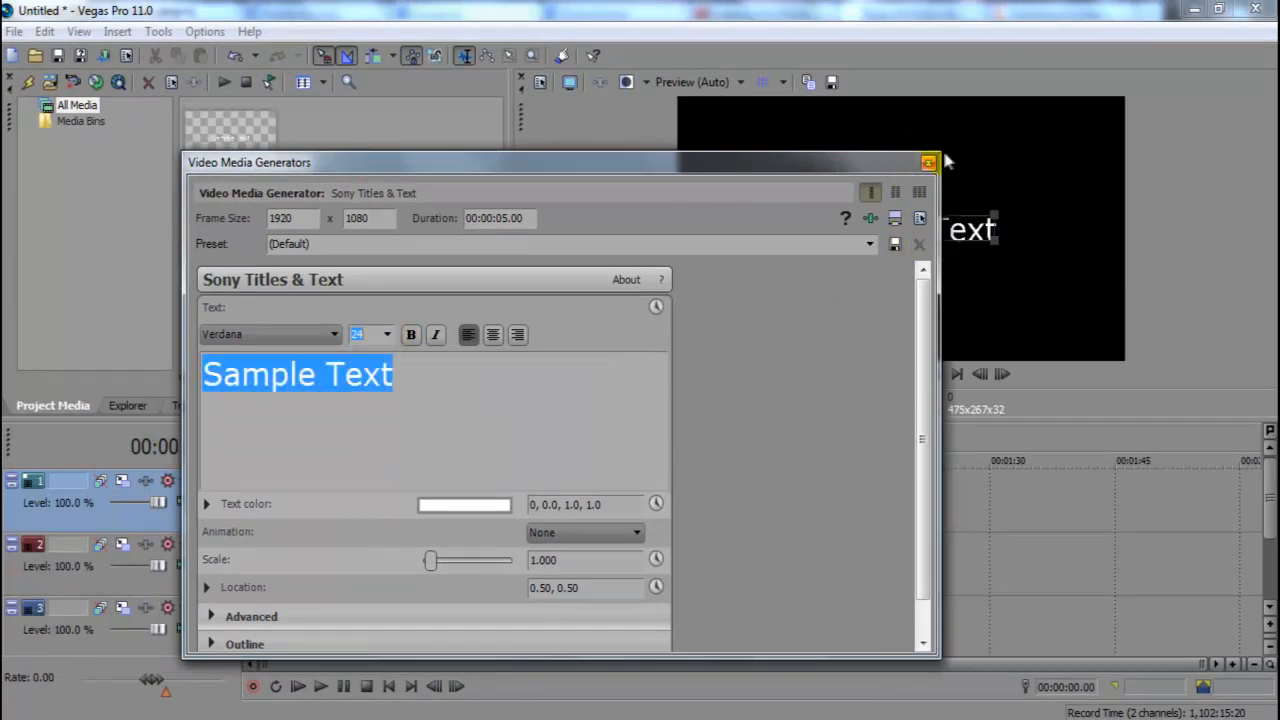
pyautogui.click(928, 162)
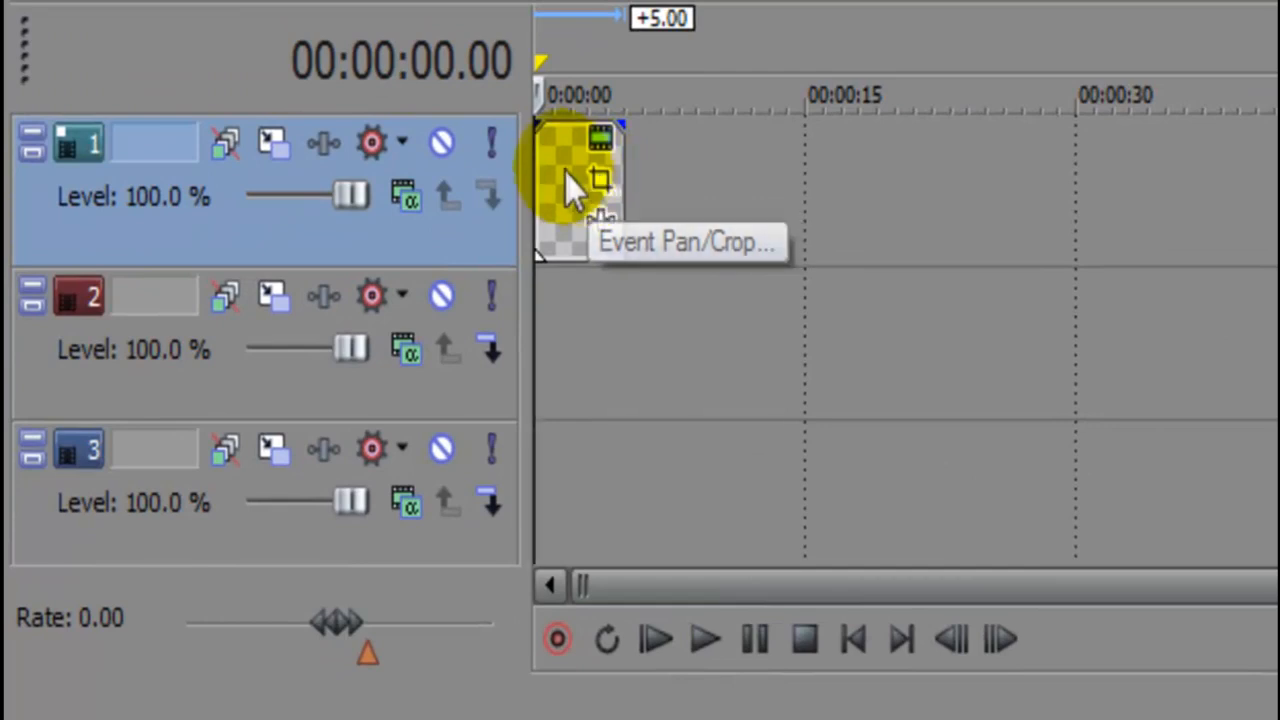
# Open Video Event Pan/Crop for the title event on track 1
pyautogui.rightClick(575, 185)
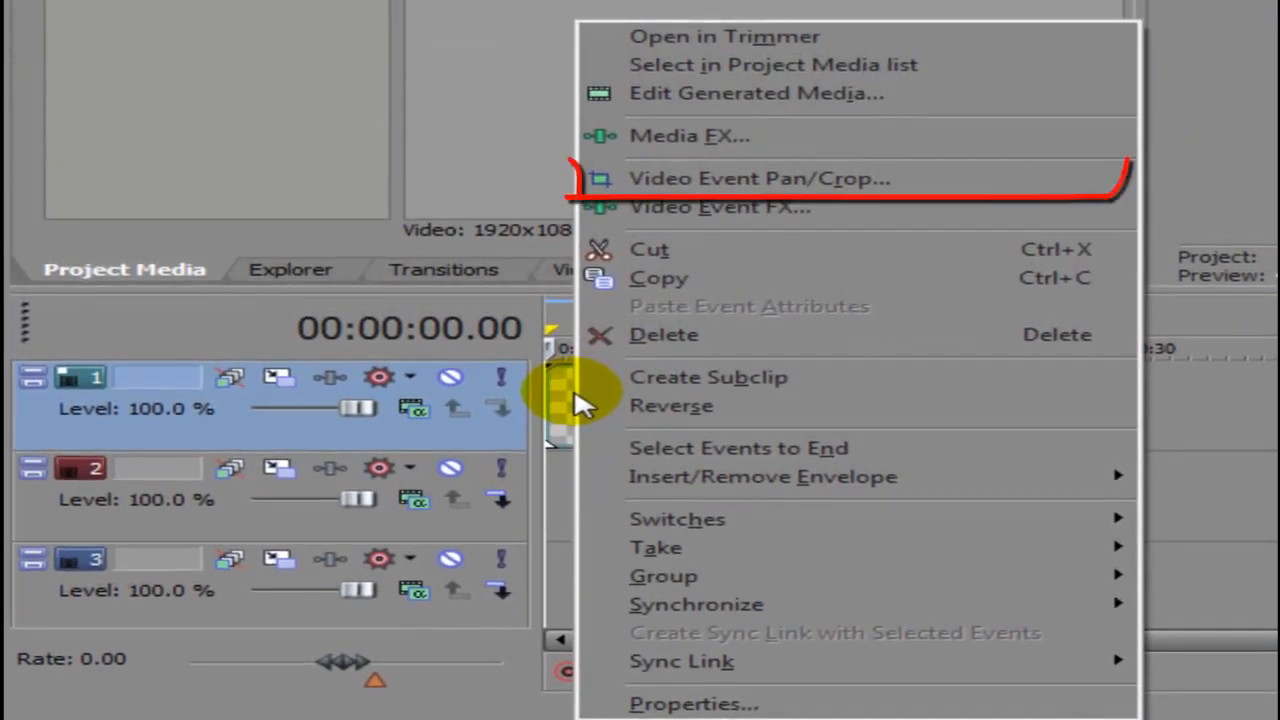
pyautogui.moveTo(775, 195)
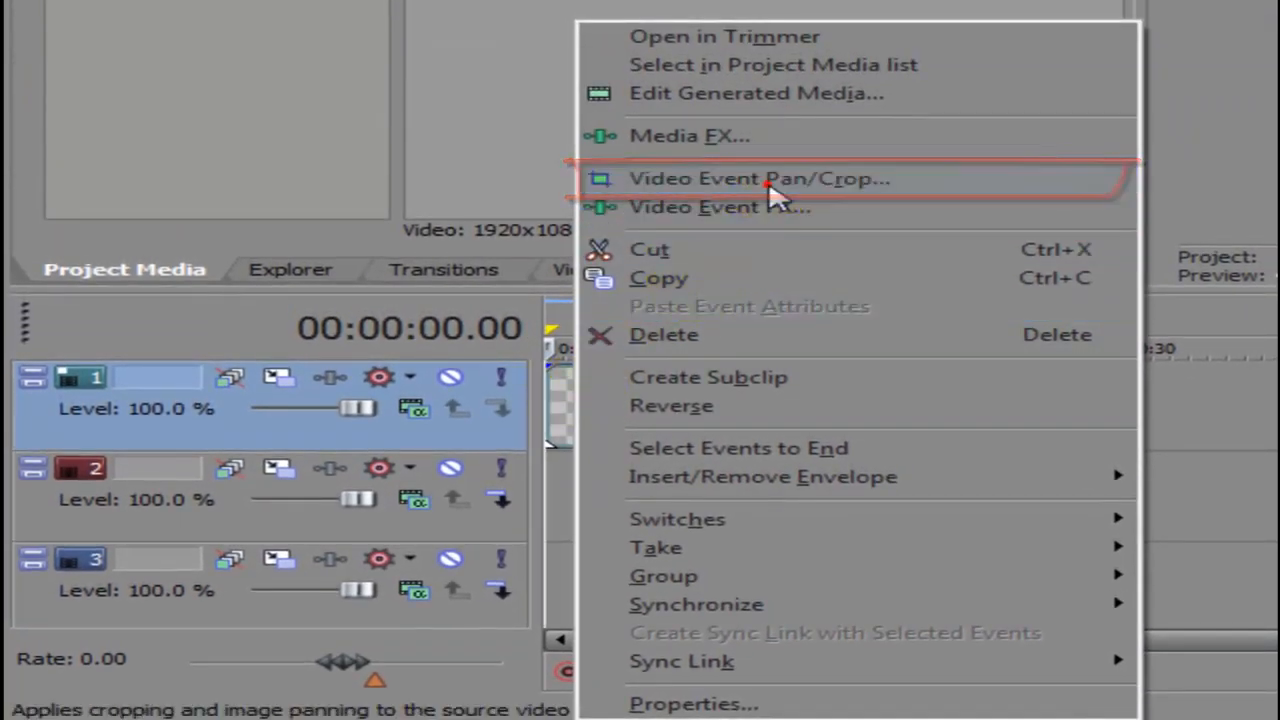
pyautogui.click(757, 178)
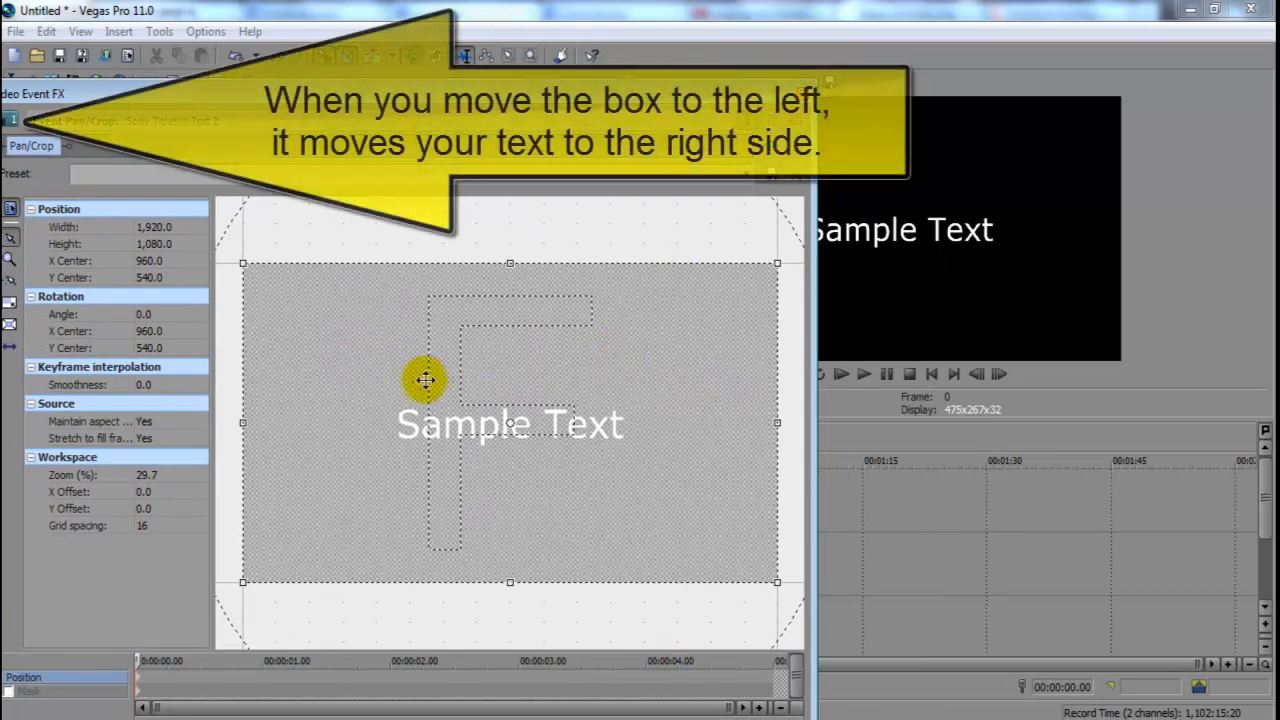
# Drag the first keyframe's crop box left to X center -55.6, pushing text right
pyautogui.moveTo(425, 380); pyautogui.dragTo(680, 390)
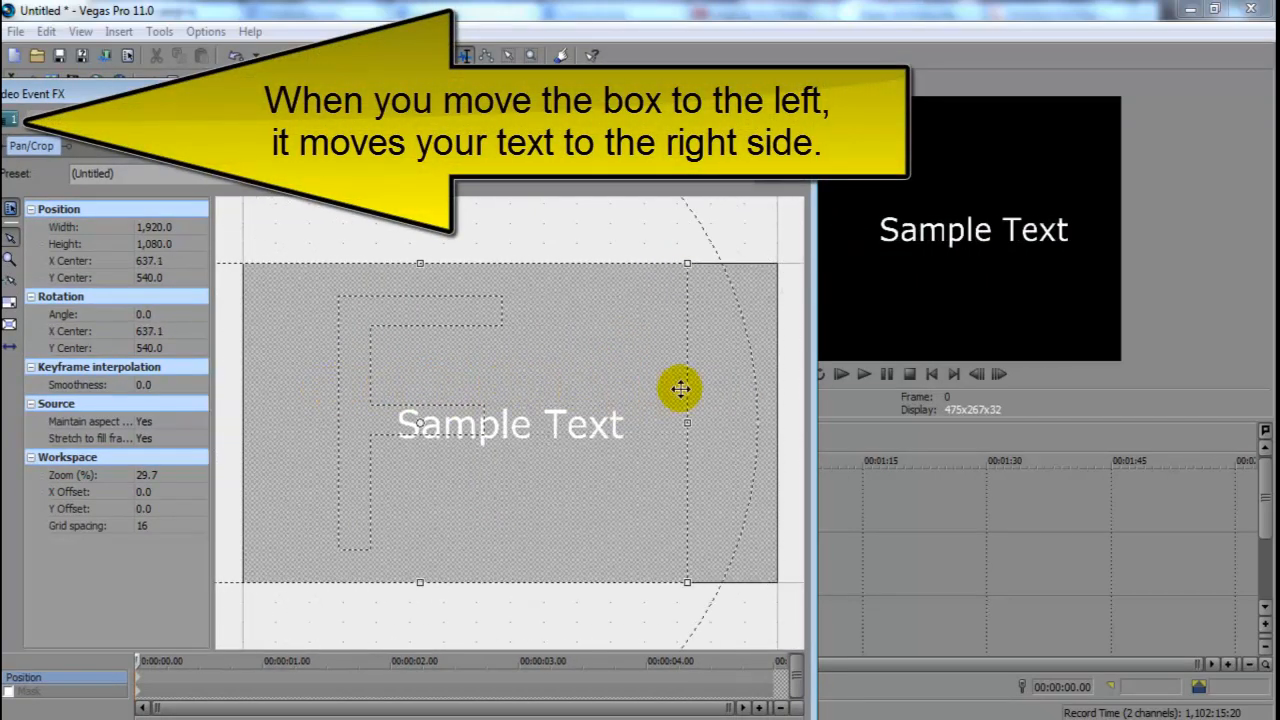
pyautogui.moveTo(680, 389); pyautogui.dragTo(436, 365)
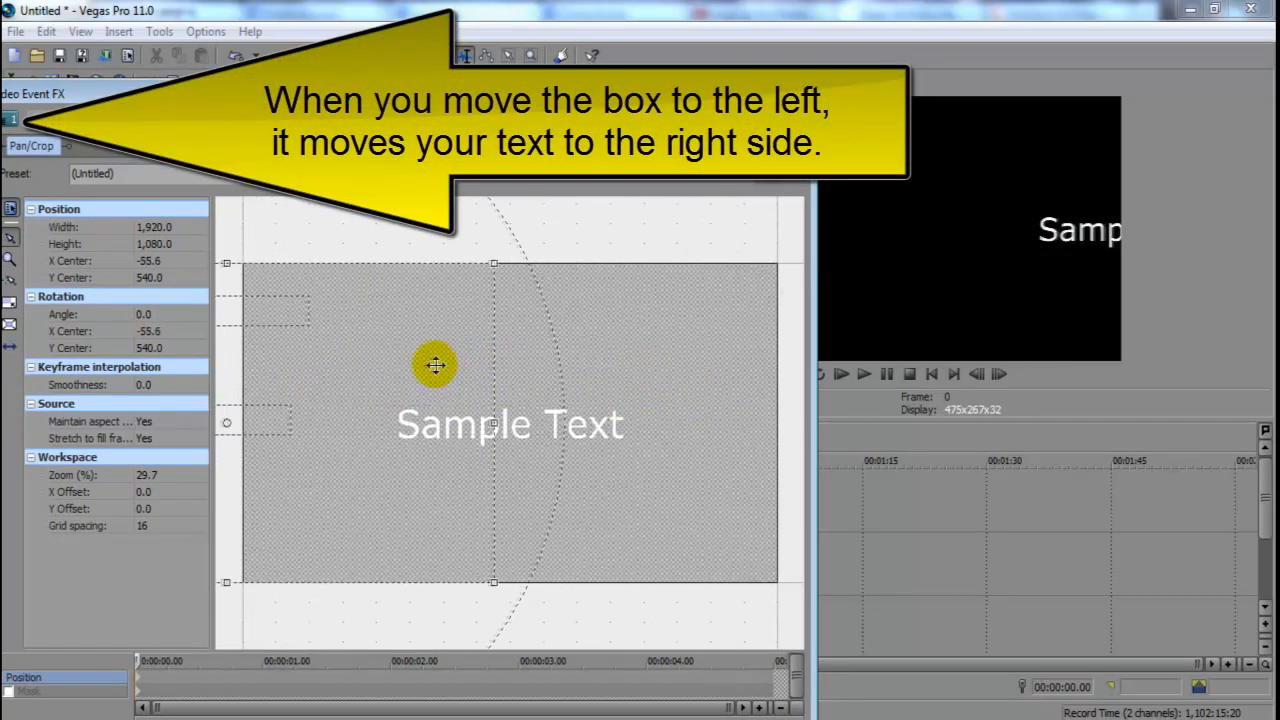
pyautogui.moveTo(435, 365); pyautogui.dragTo(350, 390)
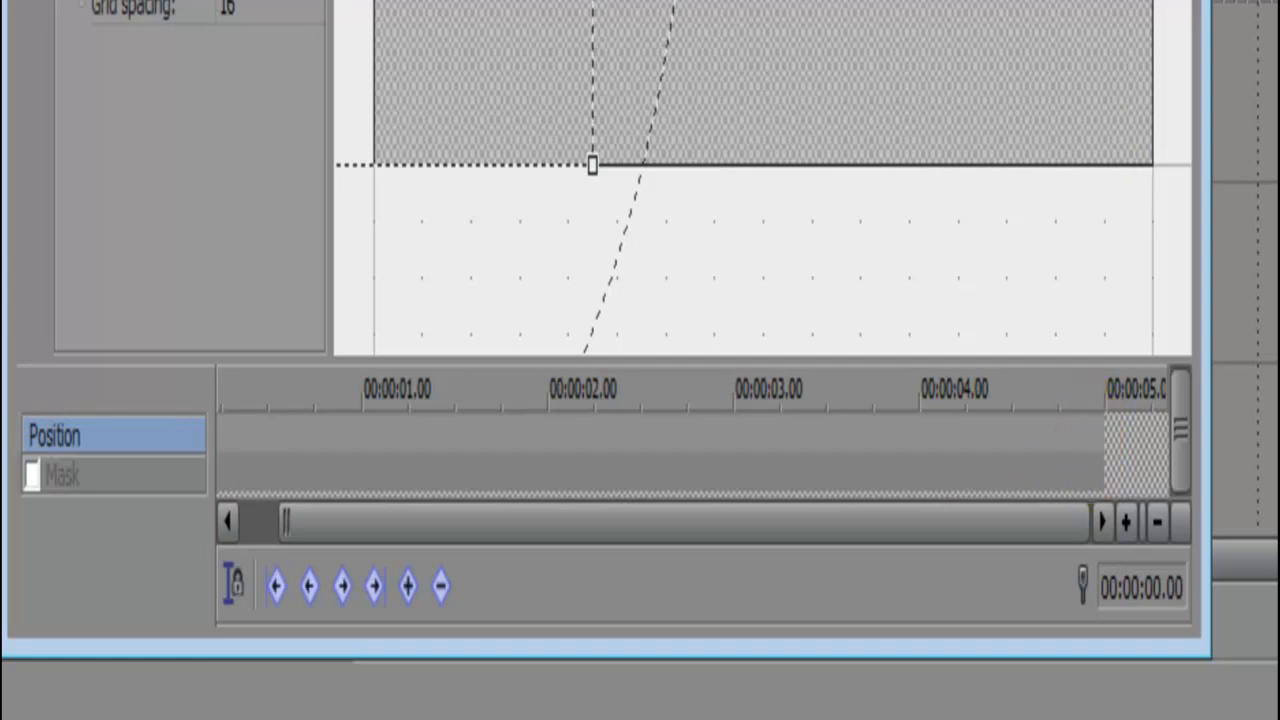
pyautogui.moveTo(1090, 455)
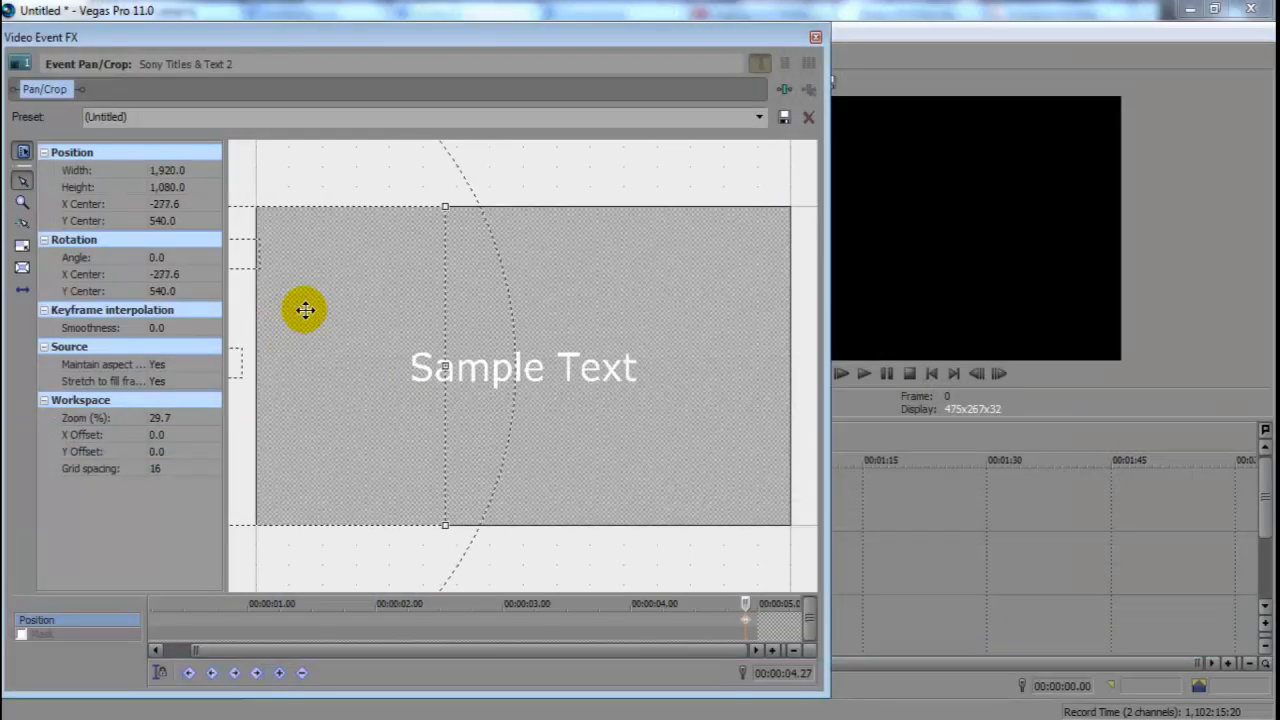
# Drag the end keyframe's crop box right to X center 2,883.7, then close Pan/Crop
pyautogui.moveTo(305, 310); pyautogui.dragTo(617, 304)
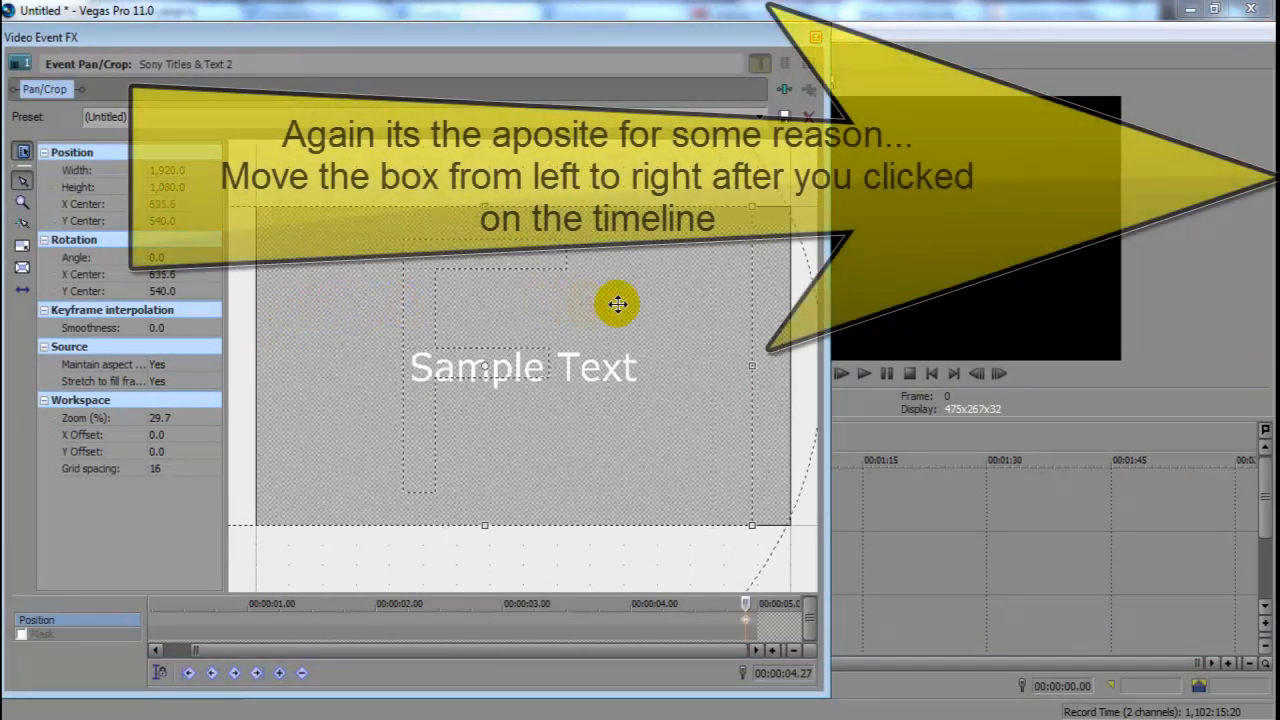
pyautogui.moveTo(617, 304); pyautogui.dragTo(659, 318)
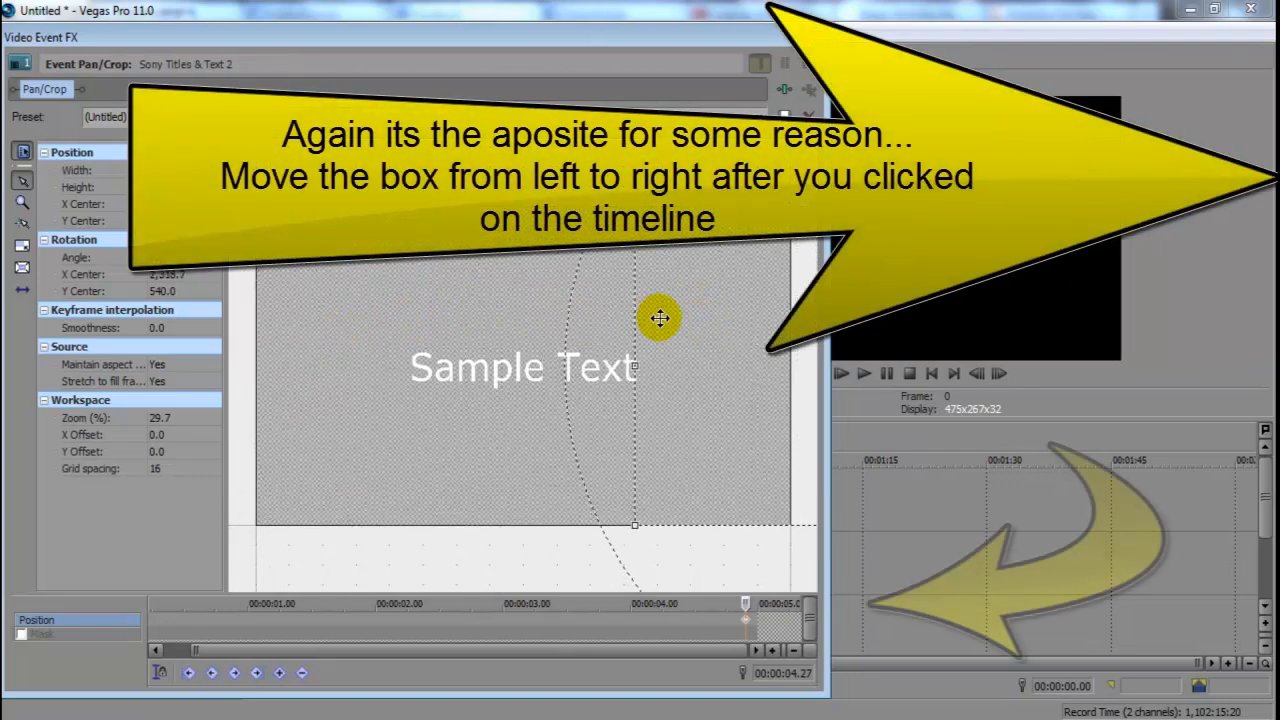
pyautogui.moveTo(660, 318); pyautogui.dragTo(778, 365)
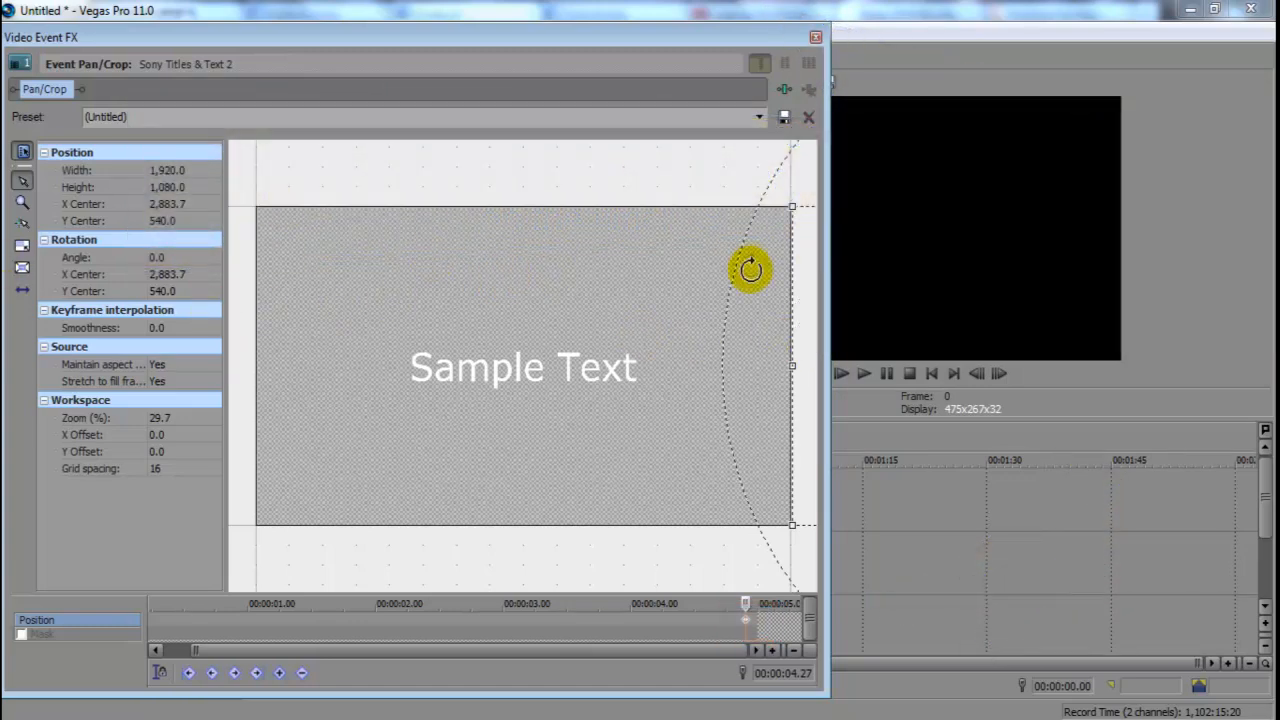
pyautogui.click(808, 37)
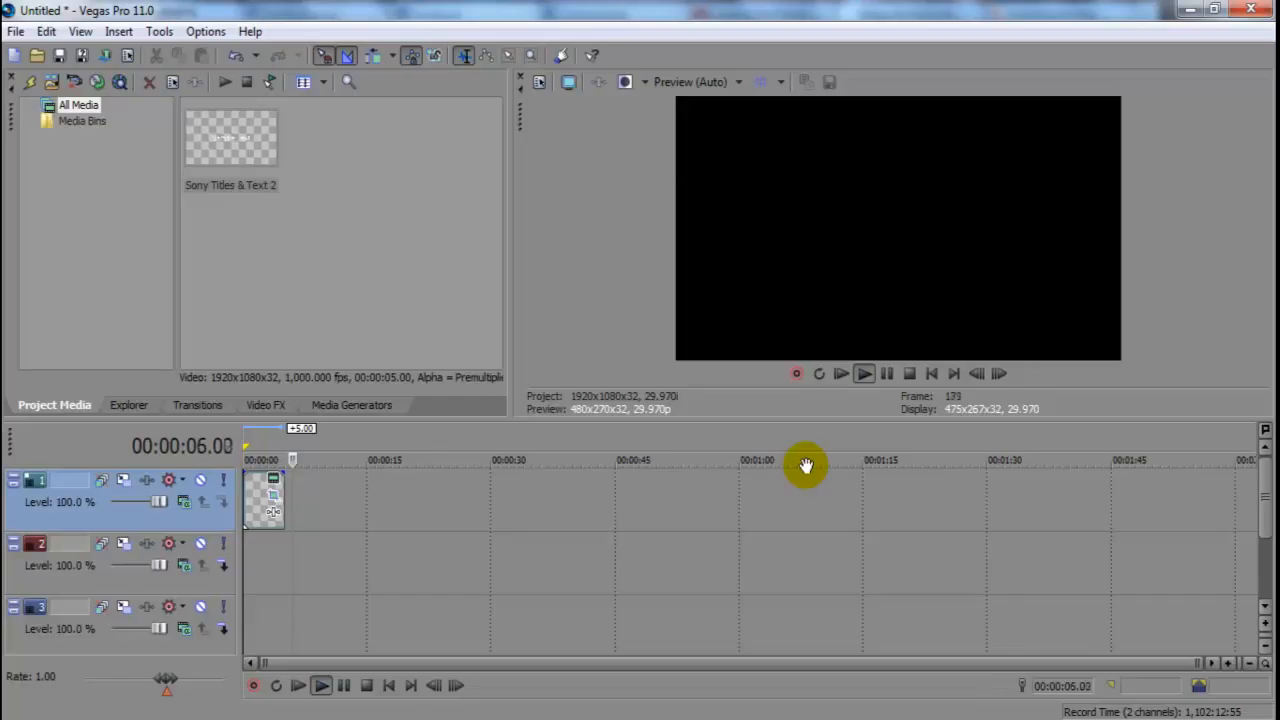